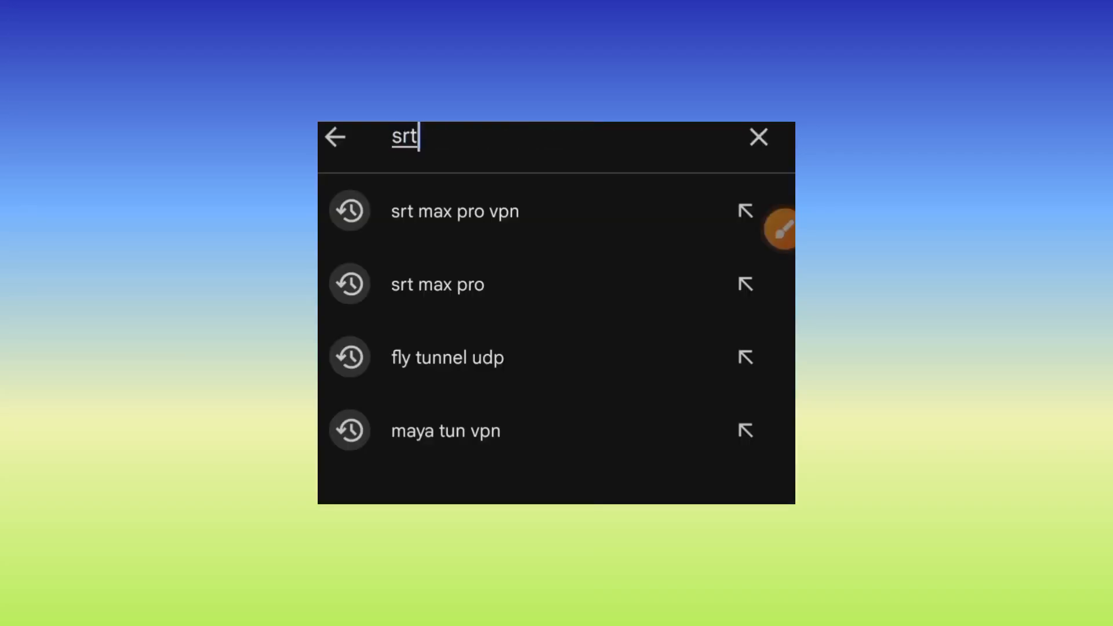
# - Type the search query "srt max pro vpn" into the Play Store search bar
pyautogui.write('" "')
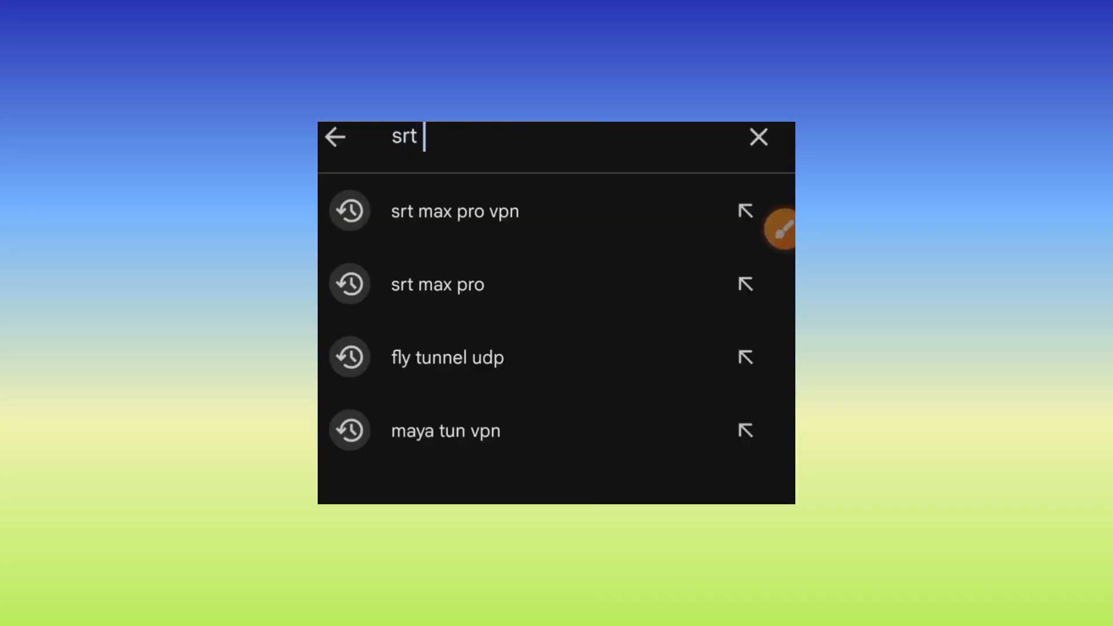
pyautogui.write('max')
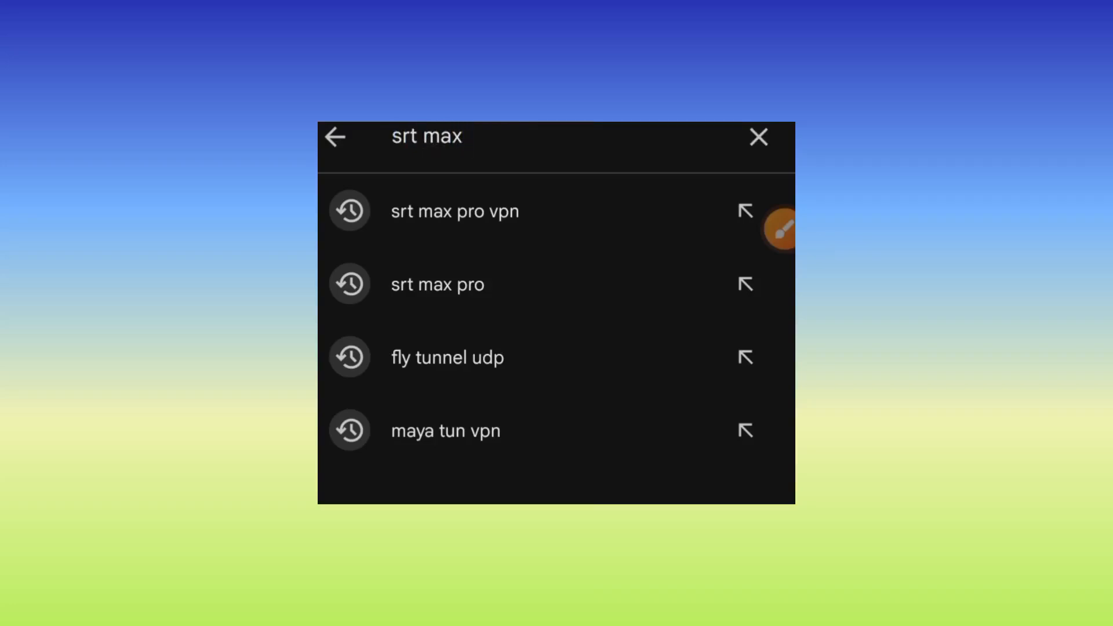
pyautogui.write('ro vpn')
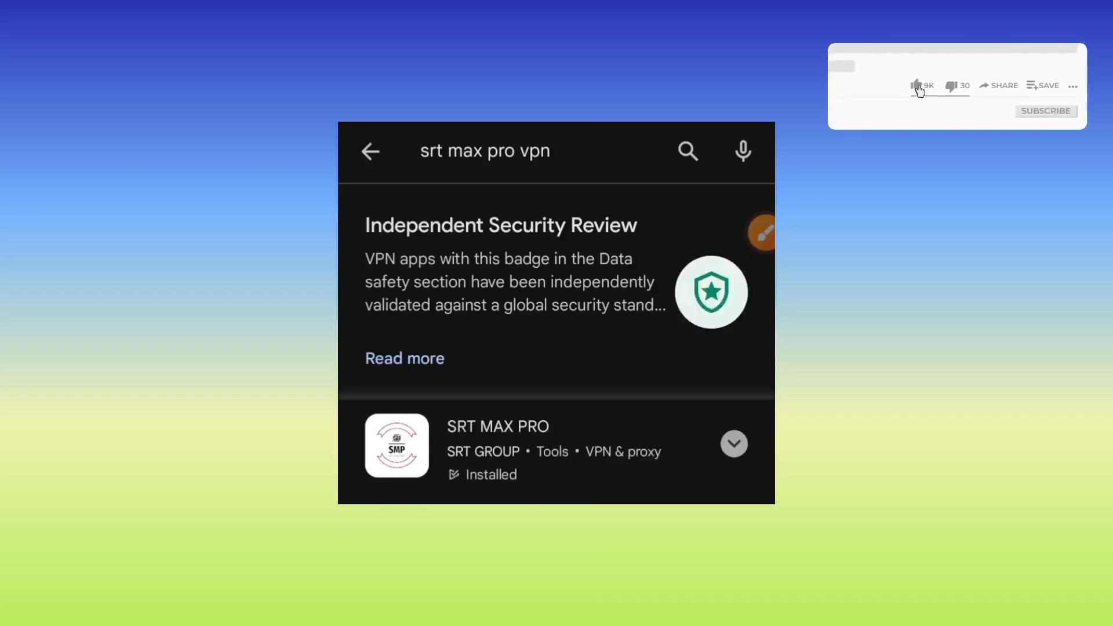
# - Open the SRT MAX PRO listing by SRT GROUP from the results and launch the app
pyautogui.click(916, 85)
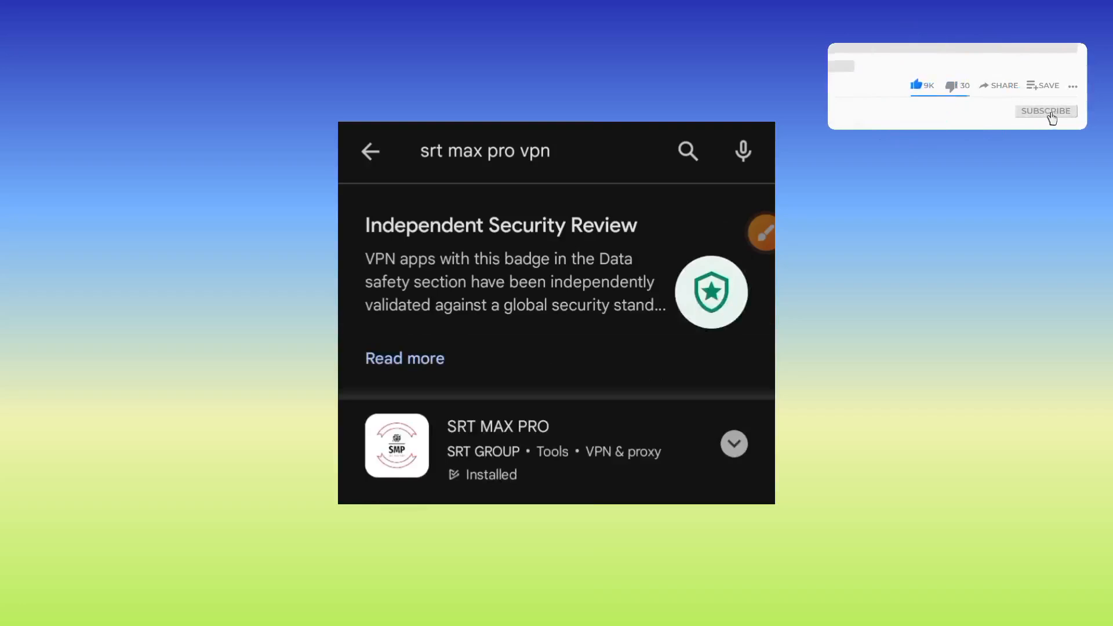
pyautogui.click(1045, 111)
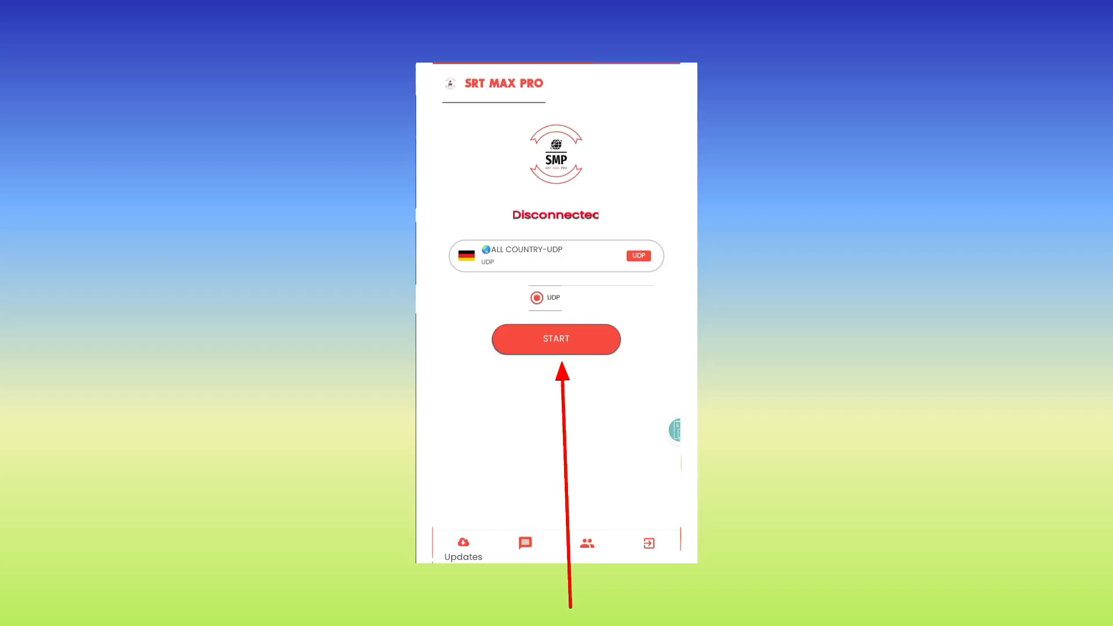
# - Start the VPN on the Indonesia-UDP server until the status reads Connected
pyautogui.click(555, 338)
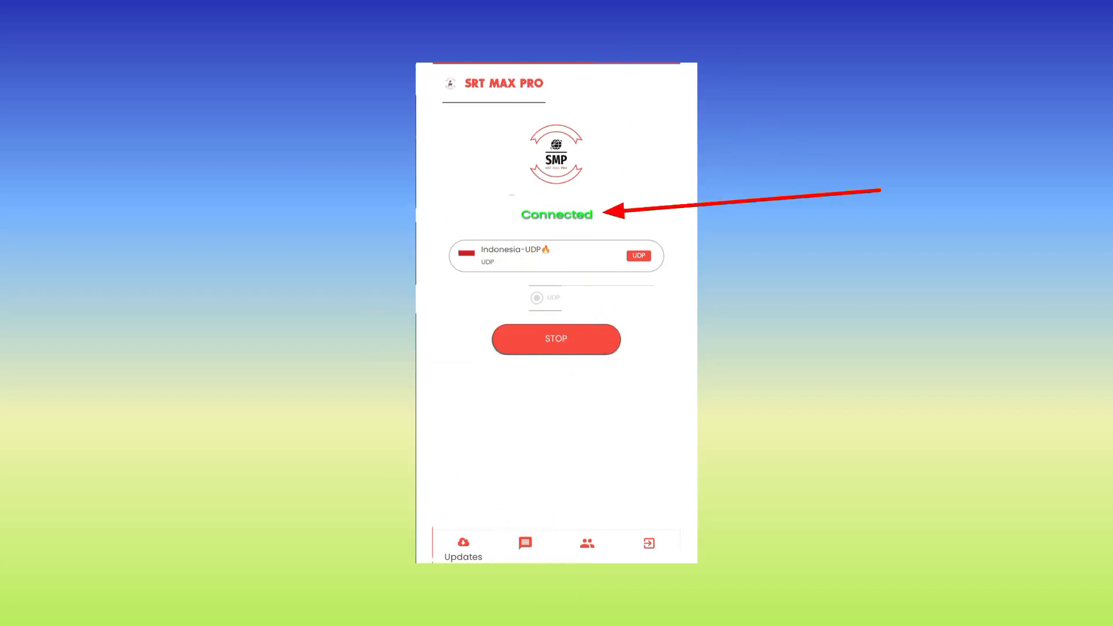